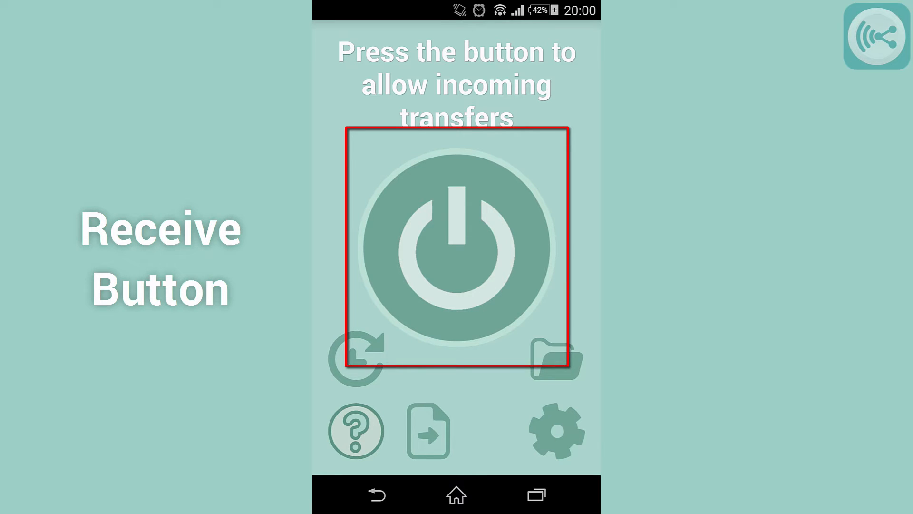
- Review the history of past transfers on the phone and close it
{"action": "left_click", "coordinate": [456, 247]}
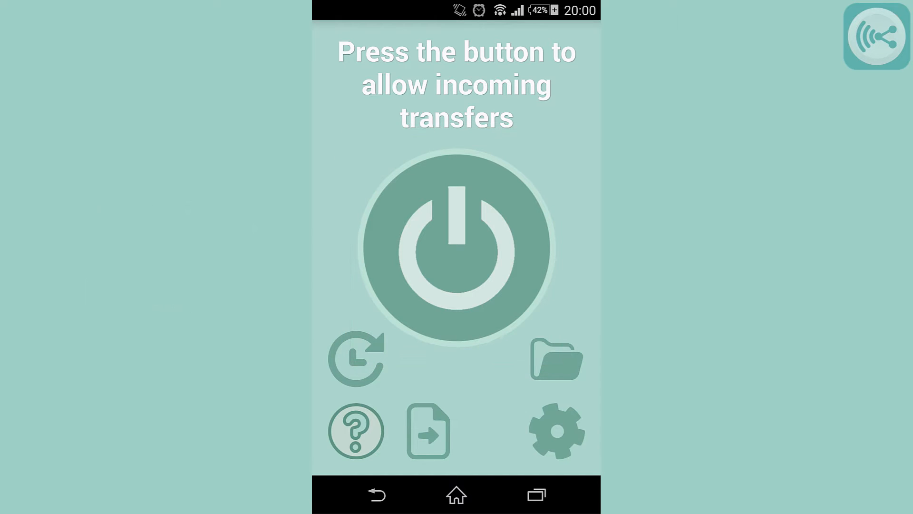
{"action": "left_click", "coordinate": [357, 356]}
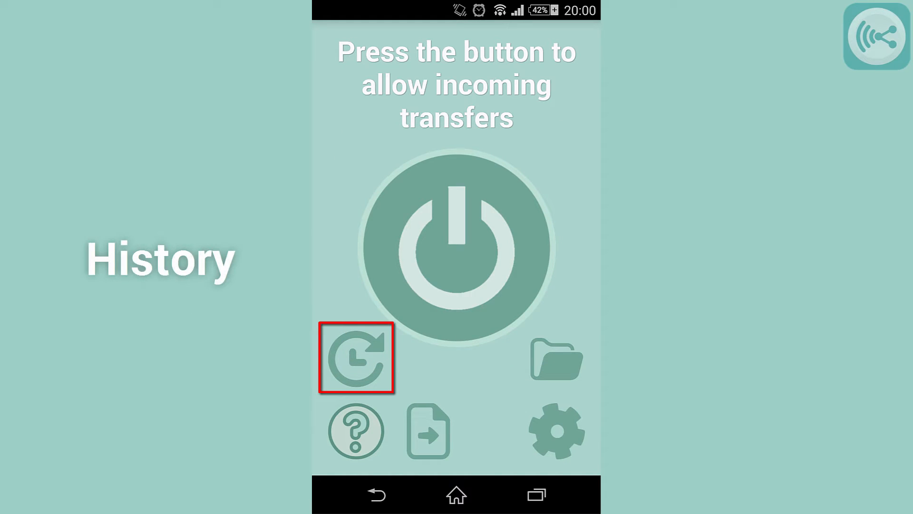
{"action": "left_click", "coordinate": [357, 361]}
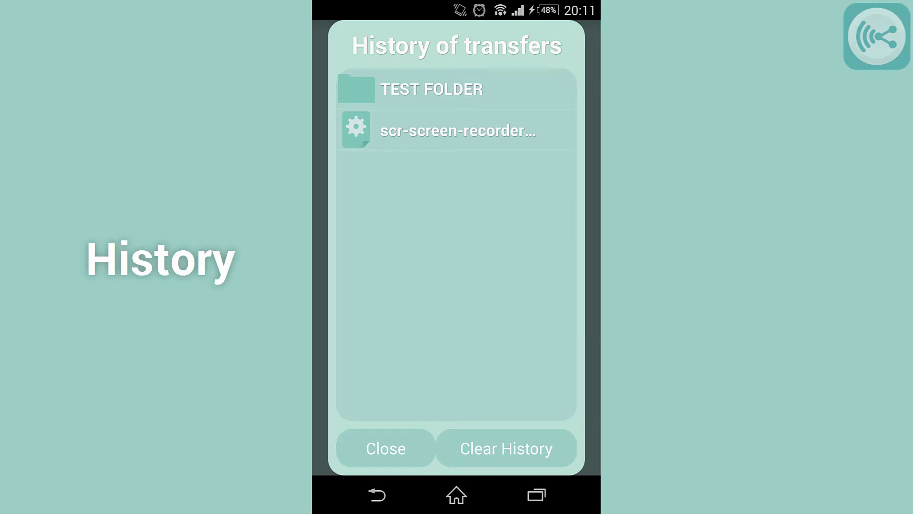
{"action": "left_click", "coordinate": [384, 448]}
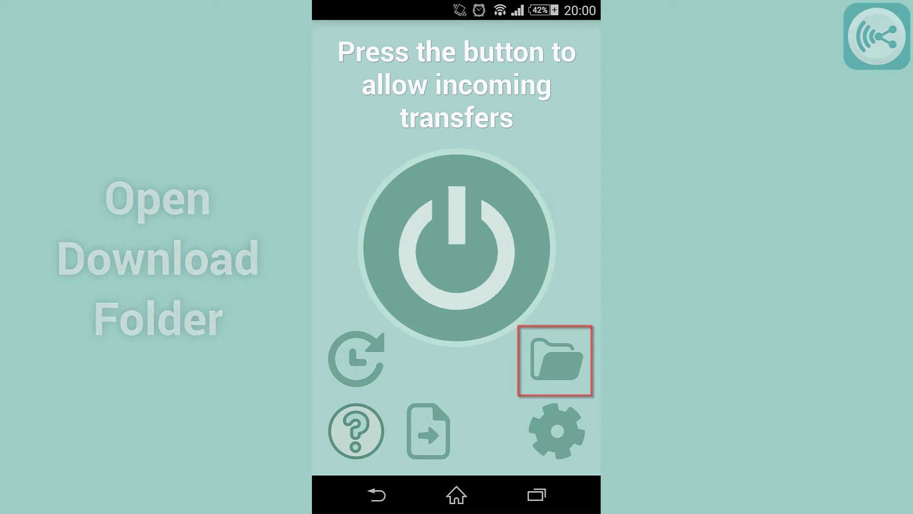
- Browse the phone app's main options and enter its settings
{"action": "left_click", "coordinate": [428, 433]}
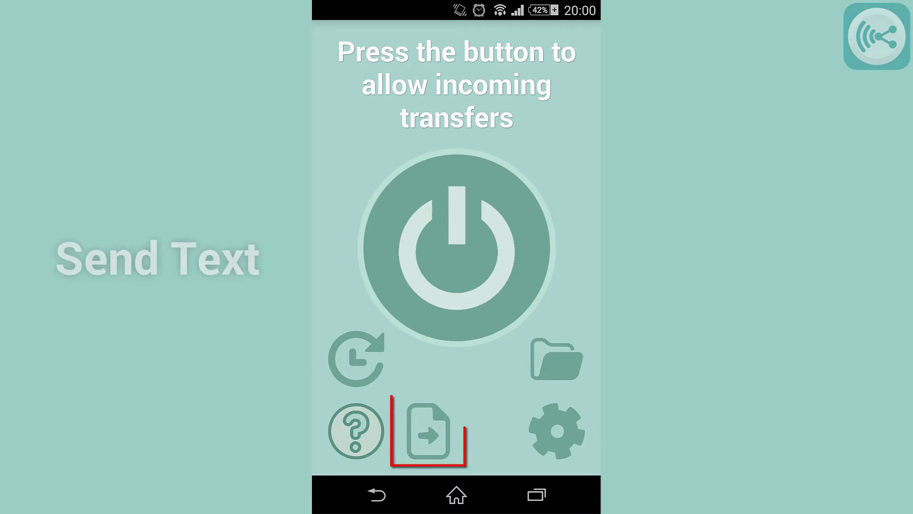
{"action": "left_click", "coordinate": [428, 433]}
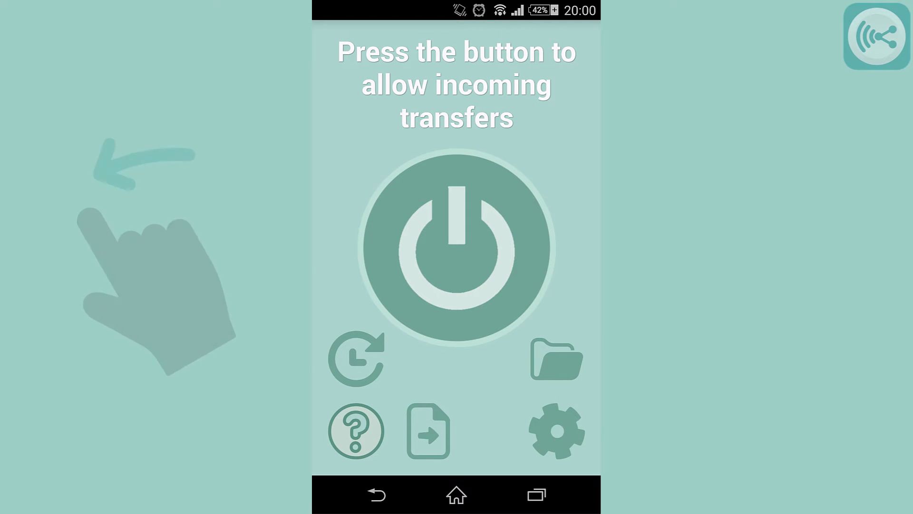
{"action": "left_click", "coordinate": [555, 431]}
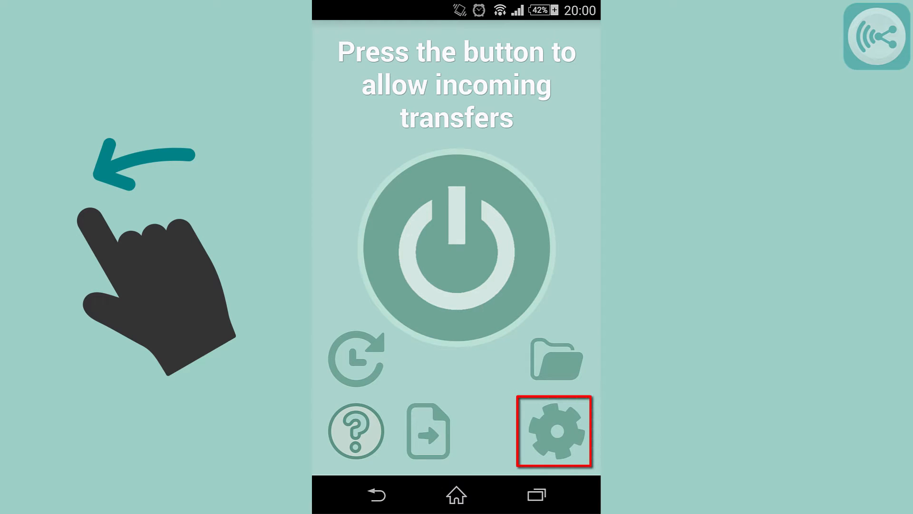
{"action": "left_click", "coordinate": [555, 434]}
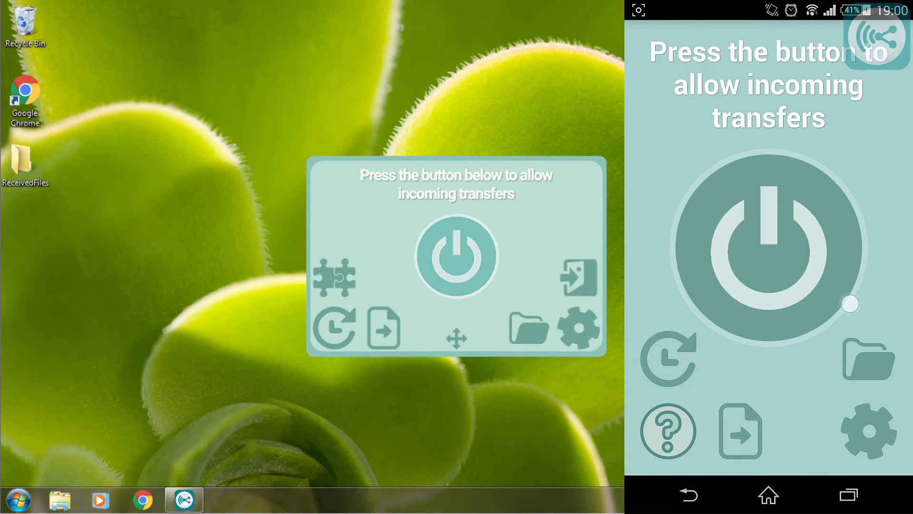
{"action": "left_click", "coordinate": [867, 429]}
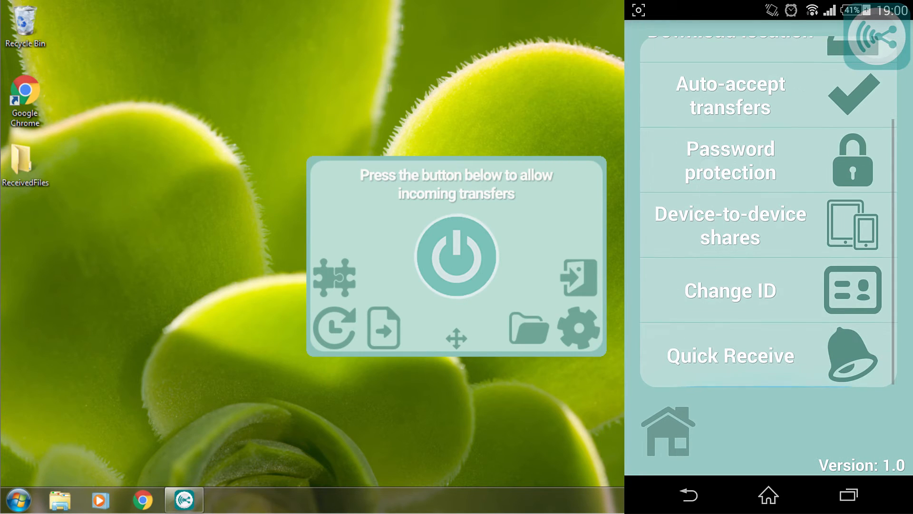
- Save a new device ID and a transfer password under password protection
{"action": "left_click", "coordinate": [731, 290]}
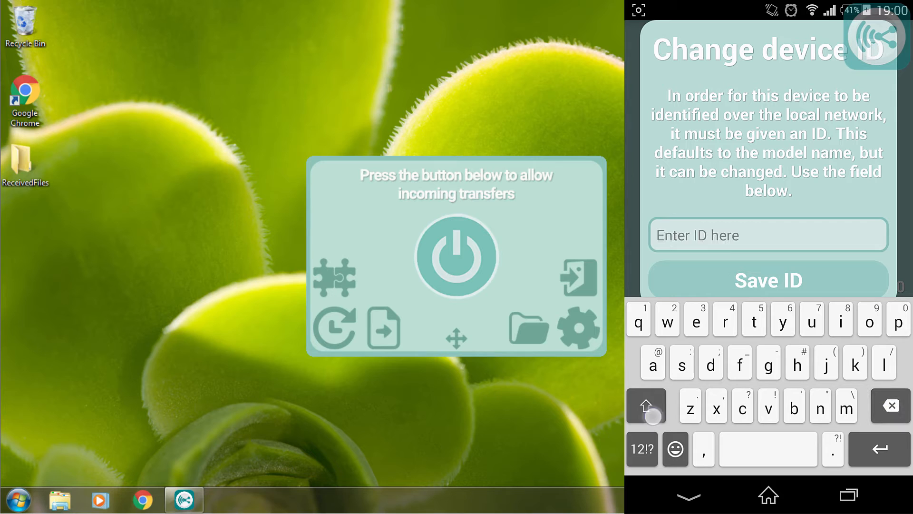
{"action": "left_click", "coordinate": [768, 280]}
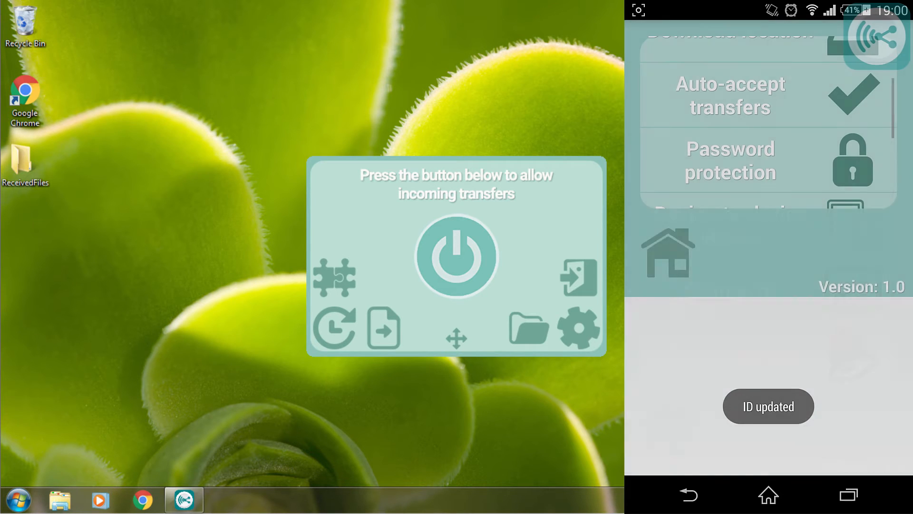
{"action": "left_click", "coordinate": [730, 160]}
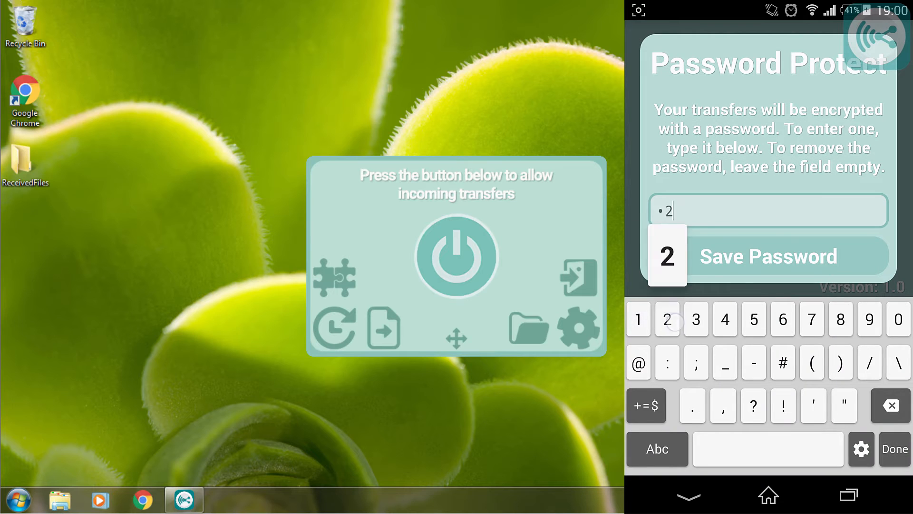
{"action": "left_click", "coordinate": [768, 257]}
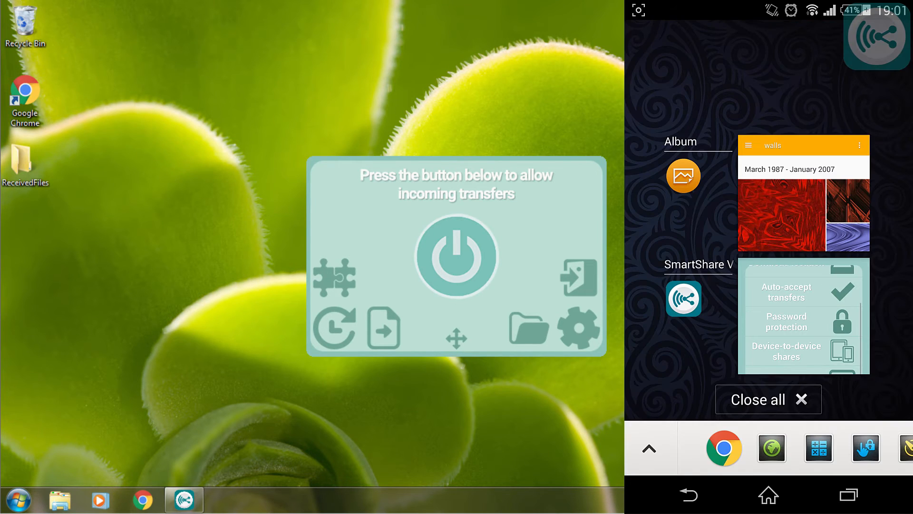
- Share three album pictures from the phone via SmartShare V2 to the PC
{"action": "left_click", "coordinate": [782, 214]}
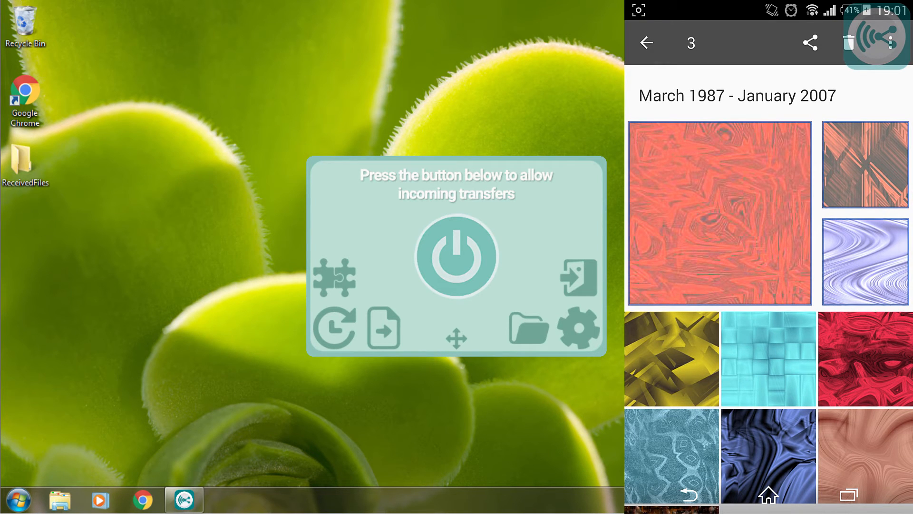
{"action": "left_click", "coordinate": [808, 43]}
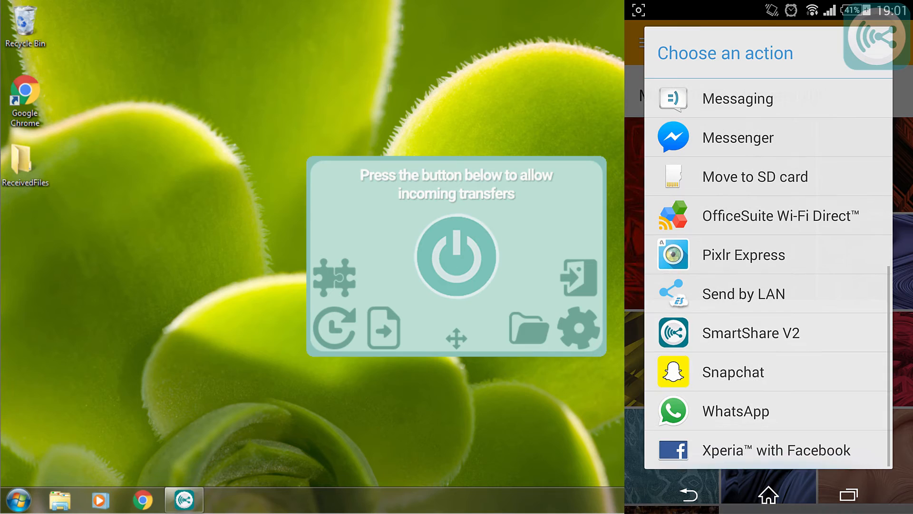
{"action": "left_click", "coordinate": [750, 333]}
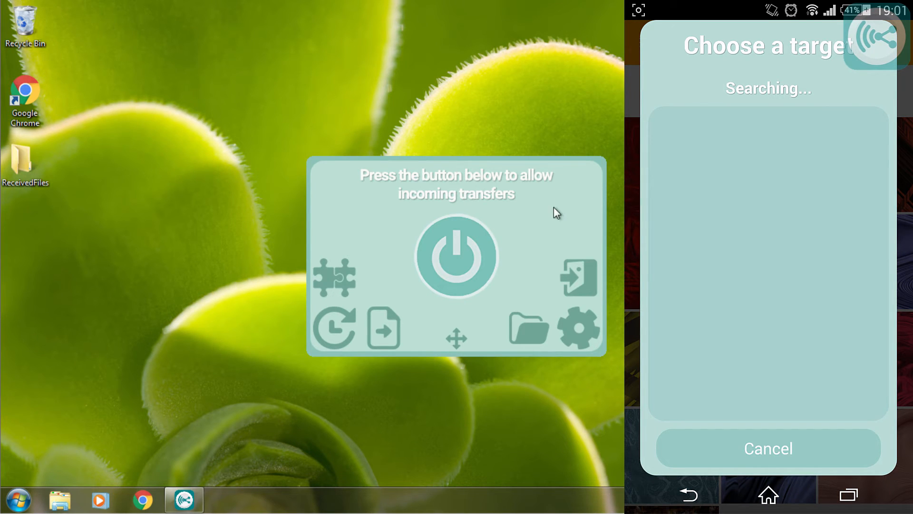
{"action": "mouse_move", "coordinate": [529, 236]}
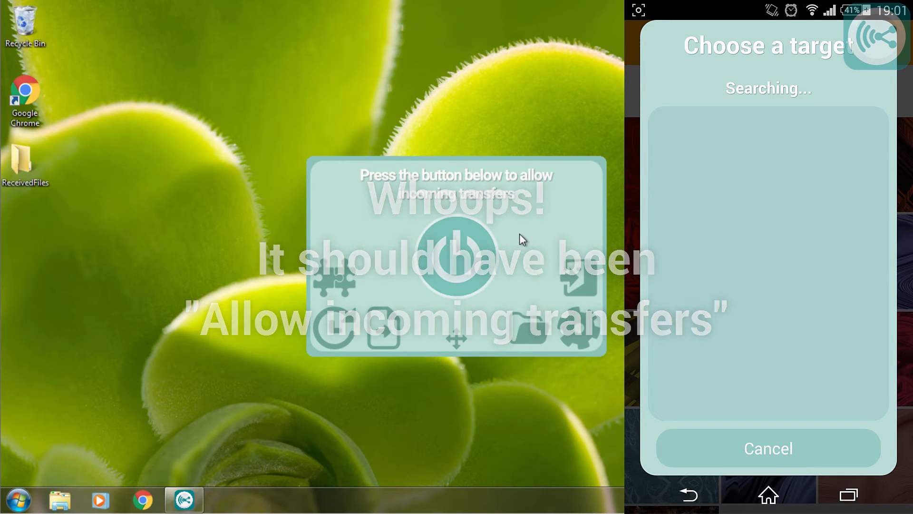
- Accept the incoming transfer on the PC with the password and show the received files folder
{"action": "left_click", "coordinate": [451, 257]}
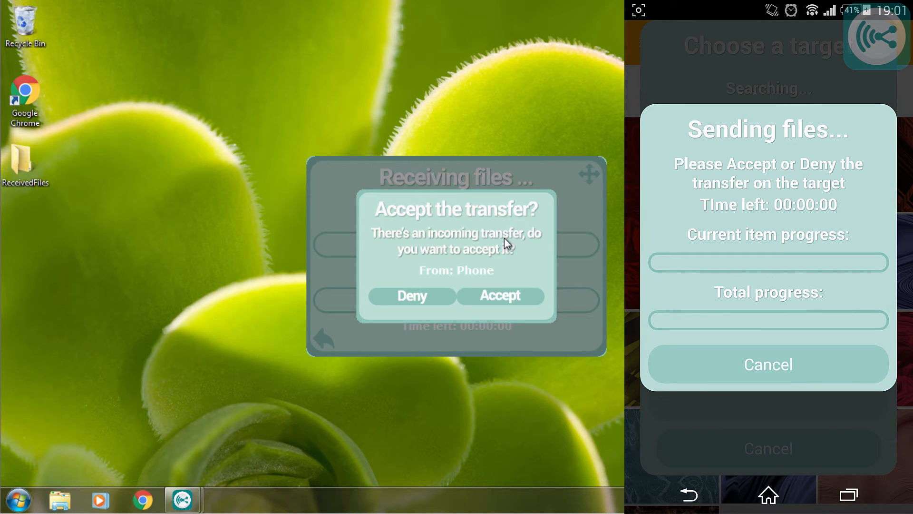
{"action": "left_click", "coordinate": [500, 296]}
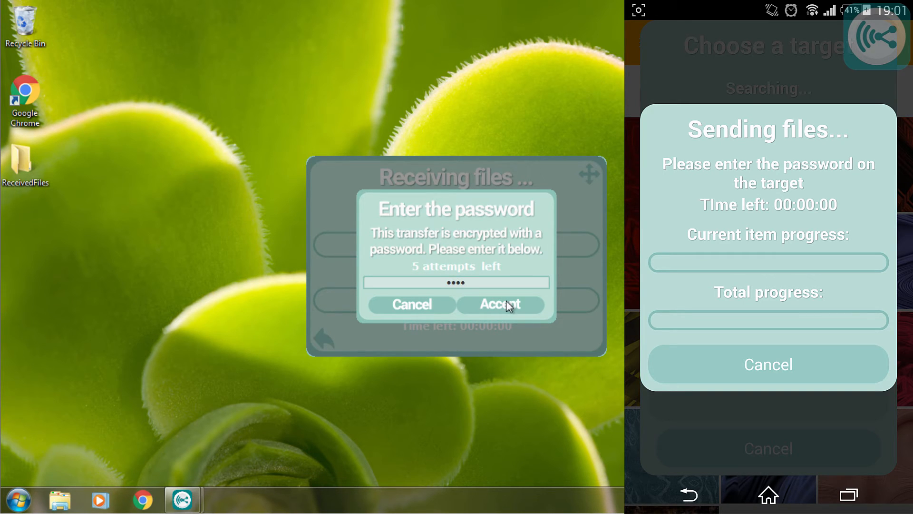
{"action": "left_click", "coordinate": [500, 304]}
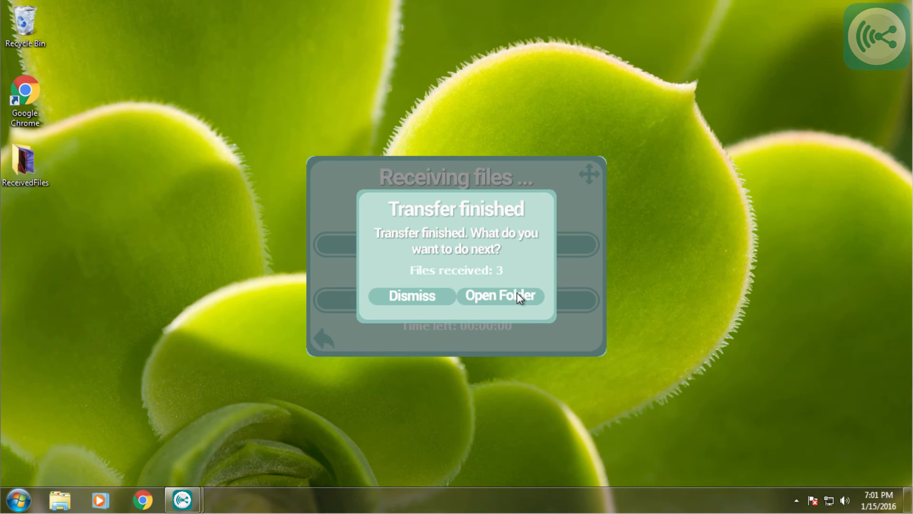
{"action": "left_click", "coordinate": [500, 296]}
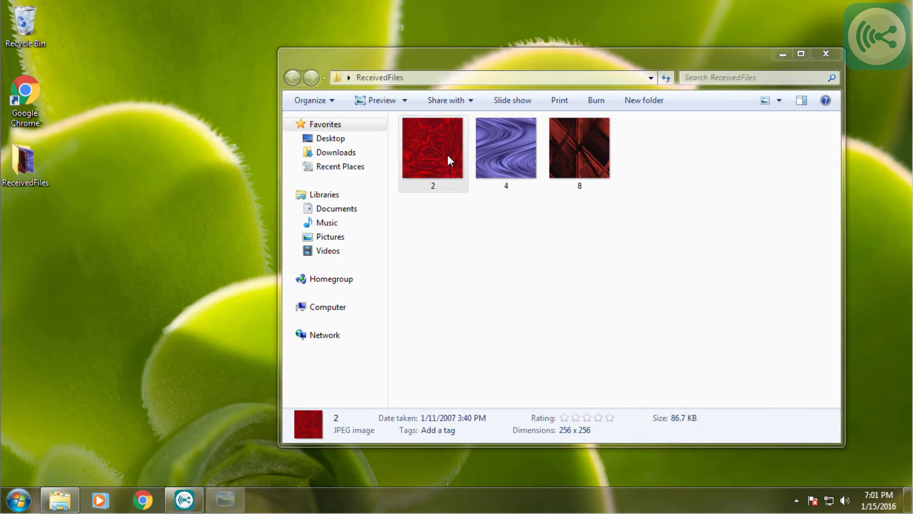
- Preview a received picture in Windows Photo Viewer and close it
{"action": "double_click", "coordinate": [581, 148]}
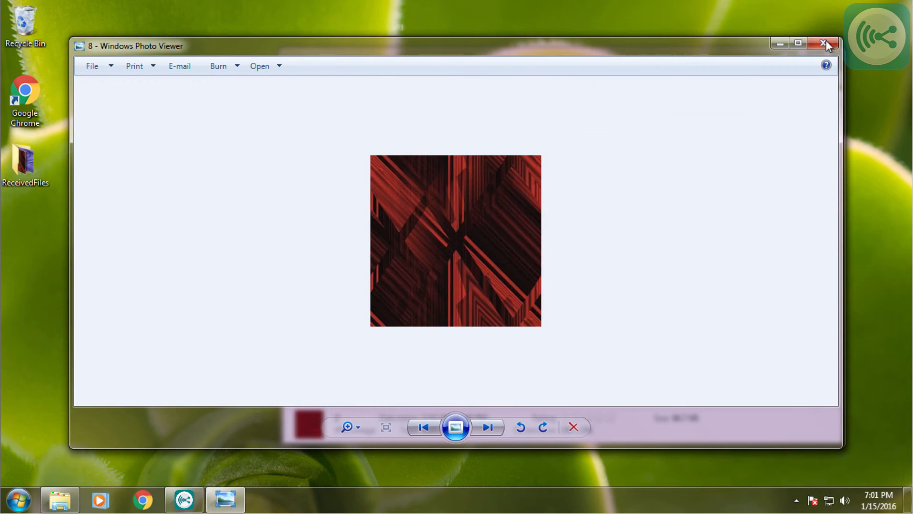
{"action": "left_click", "coordinate": [821, 42]}
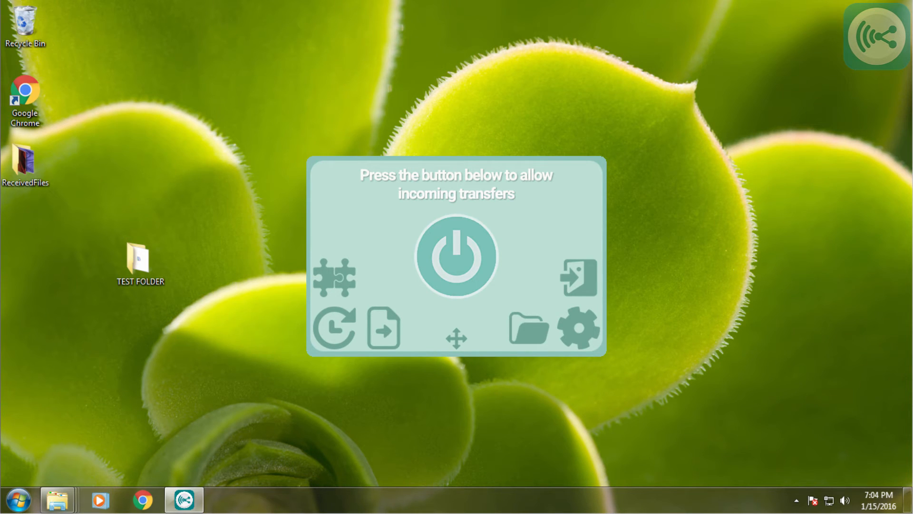
- Start a manual send on the PC and browse to select TEST FOLDER
{"action": "left_click", "coordinate": [381, 330]}
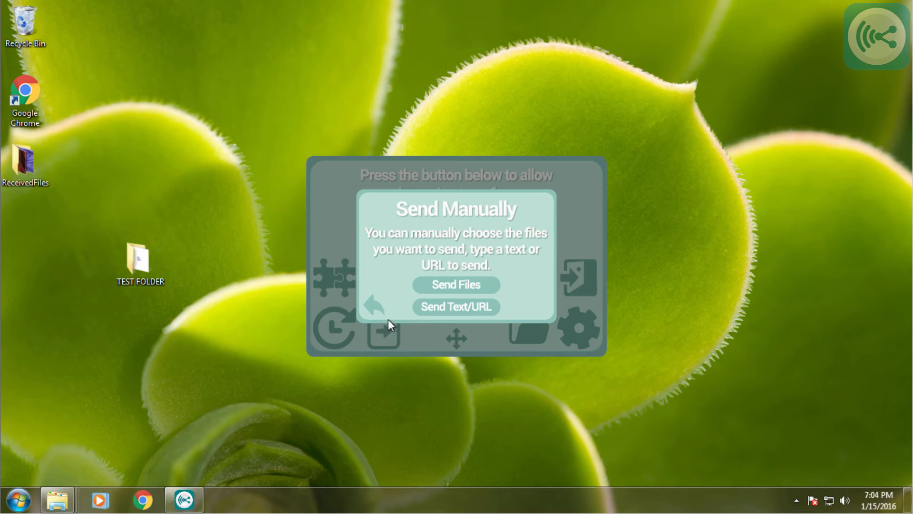
{"action": "left_click", "coordinate": [455, 284]}
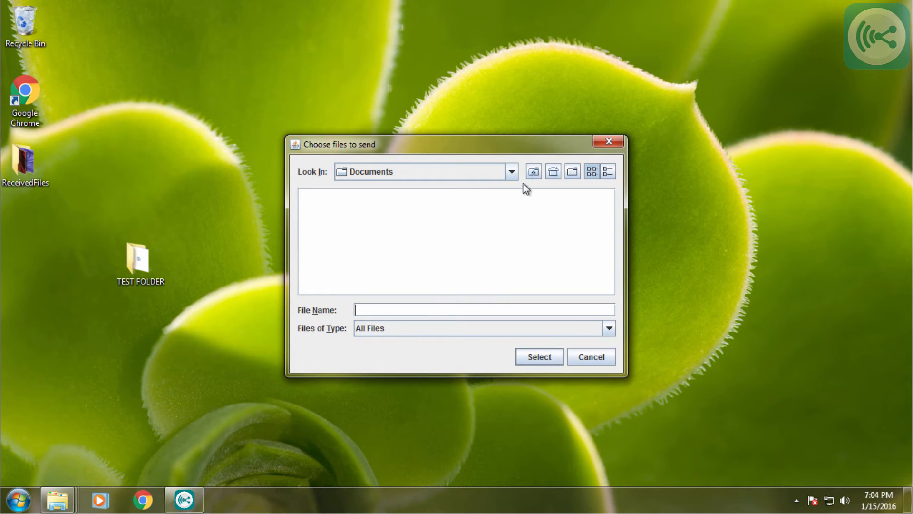
{"action": "left_click", "coordinate": [535, 171]}
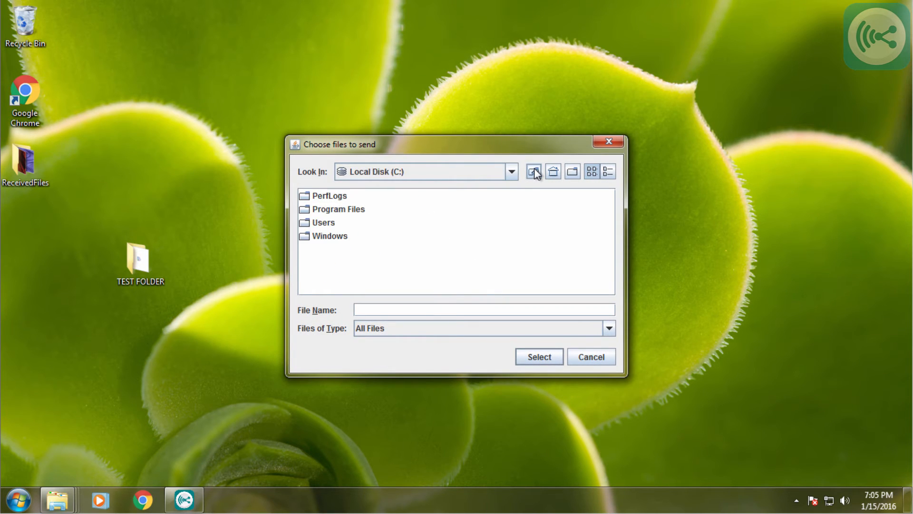
{"action": "left_click", "coordinate": [510, 171]}
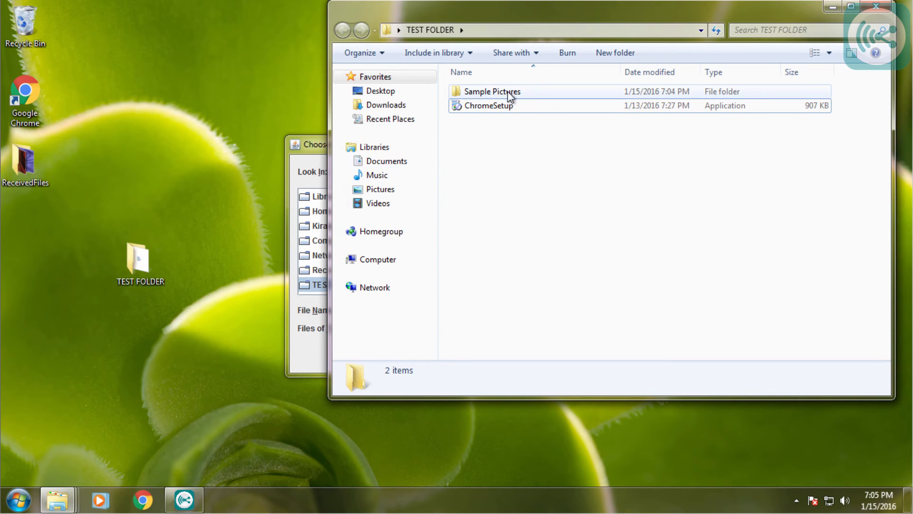
{"action": "double_click", "coordinate": [492, 91]}
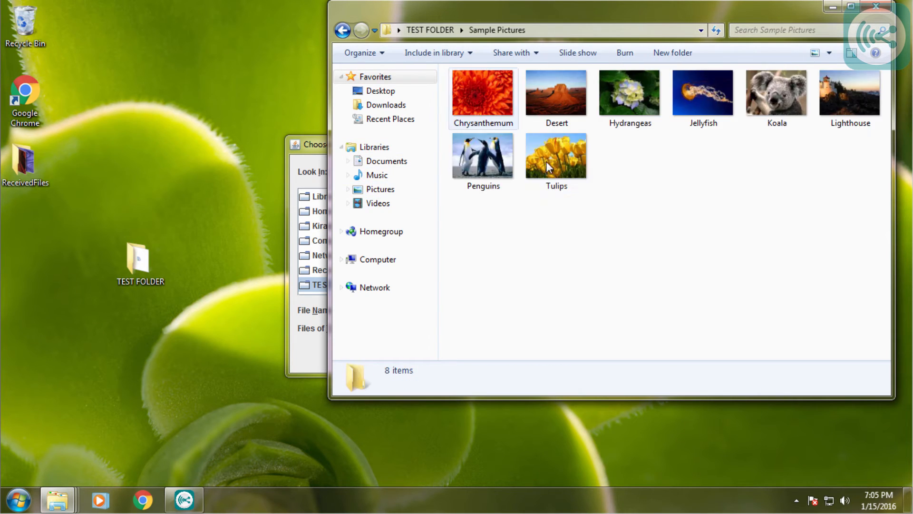
{"action": "left_click", "coordinate": [344, 29]}
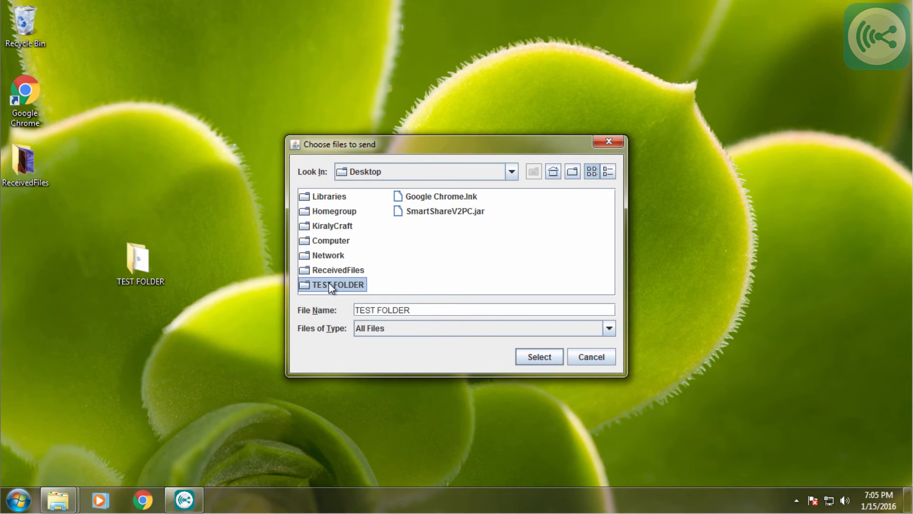
- Confirm TEST FOLDER as the item to share and return to the main screen
{"action": "left_click", "coordinate": [539, 357]}
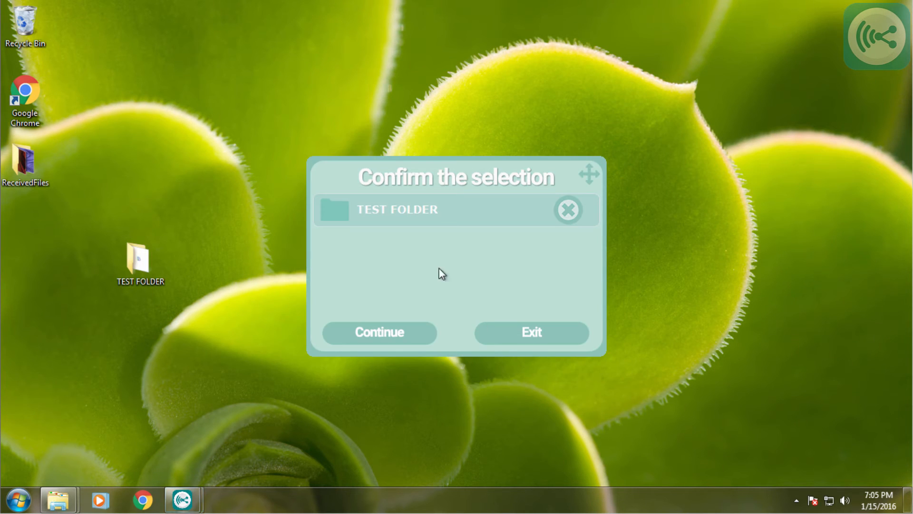
{"action": "mouse_move", "coordinate": [380, 340]}
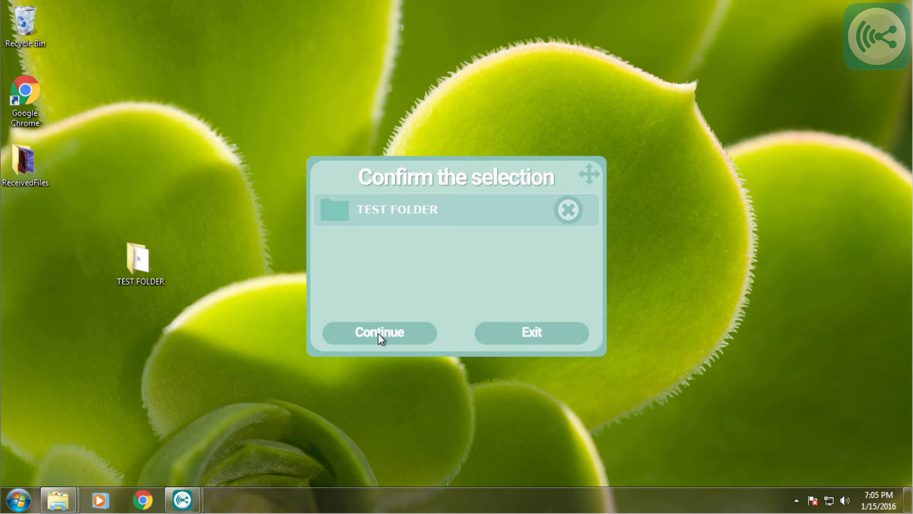
{"action": "left_click", "coordinate": [379, 332]}
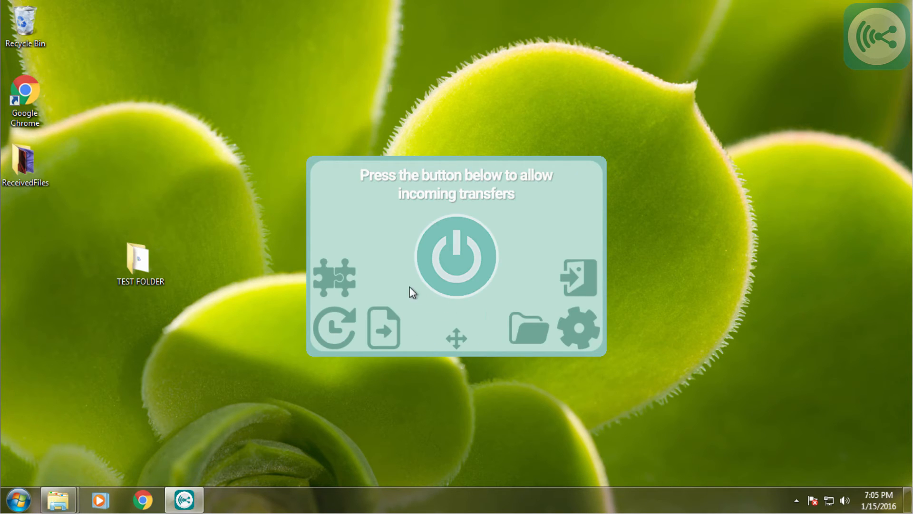
- Enable Windows integration and acknowledge the registry additions
{"action": "left_click", "coordinate": [577, 328]}
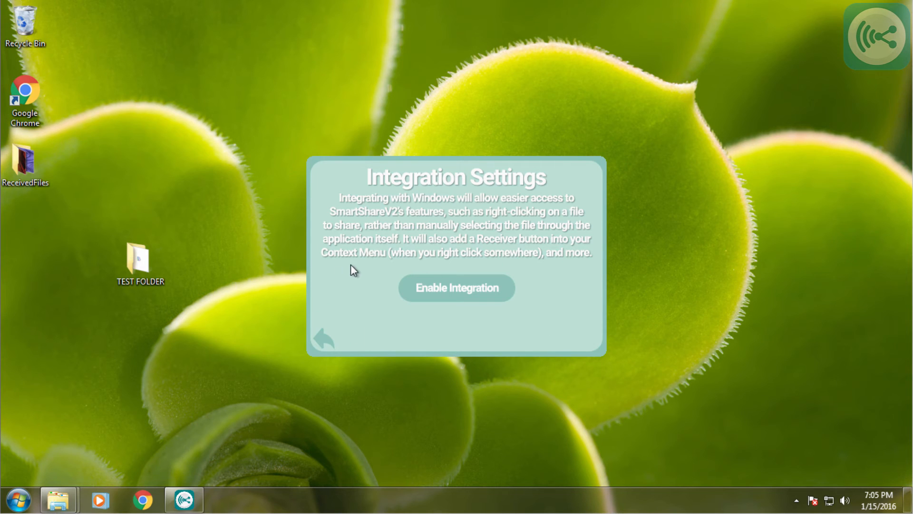
{"action": "mouse_move", "coordinate": [373, 278]}
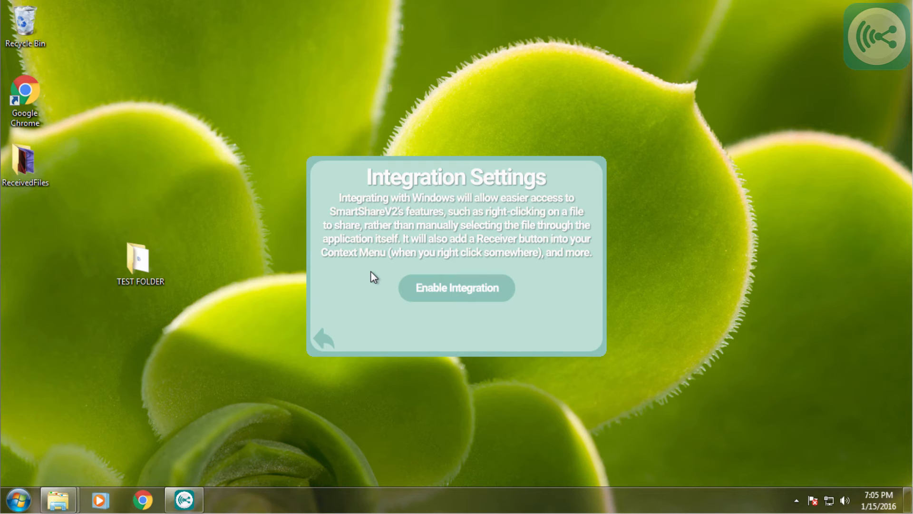
{"action": "mouse_move", "coordinate": [452, 294]}
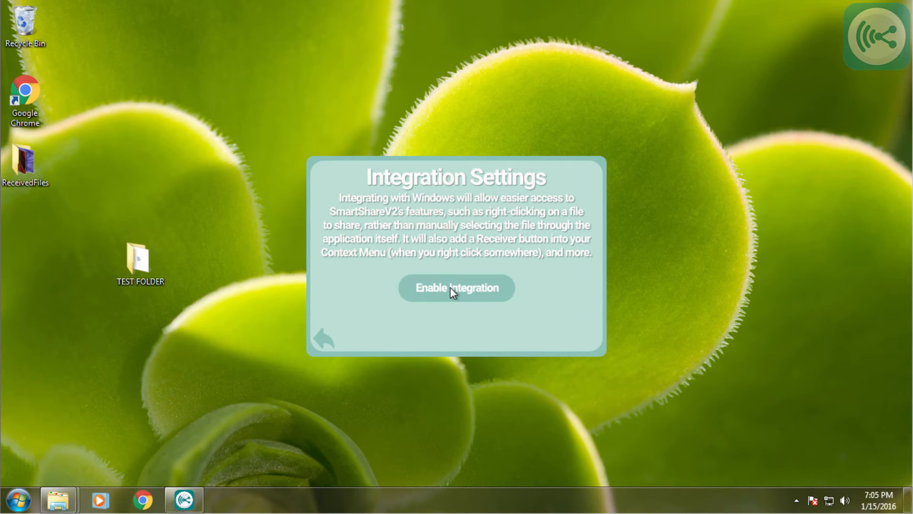
{"action": "mouse_move", "coordinate": [500, 266]}
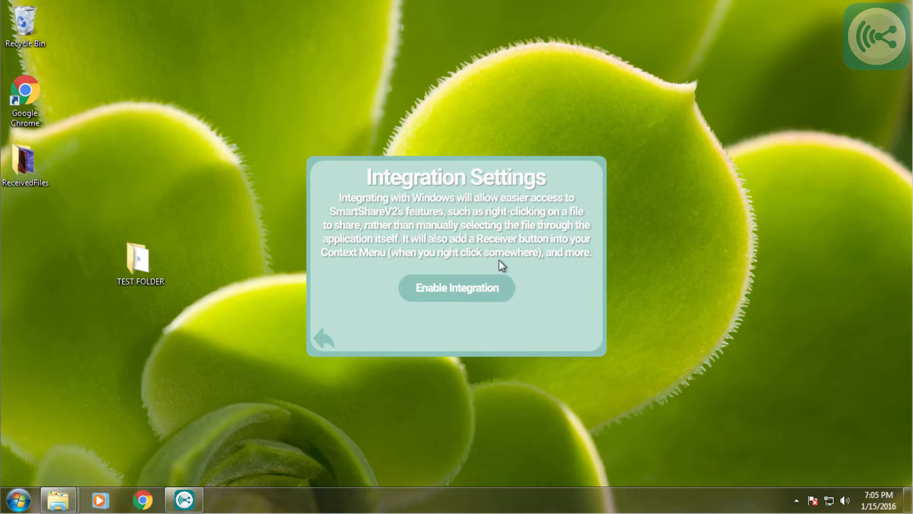
{"action": "left_click", "coordinate": [456, 288]}
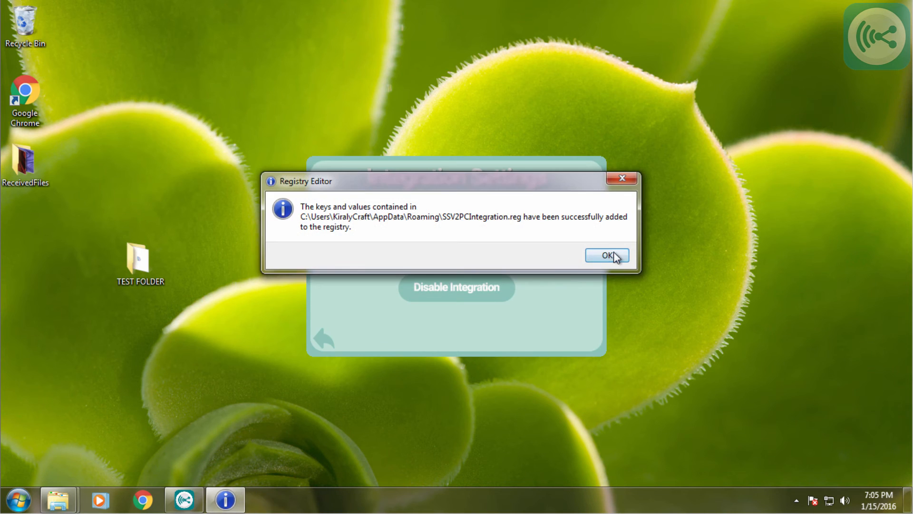
{"action": "left_click", "coordinate": [606, 255]}
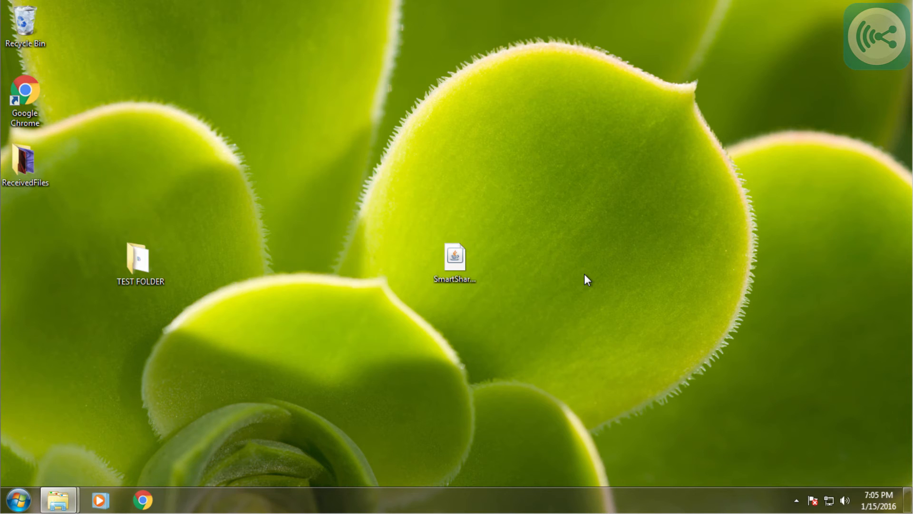
- Check TEST FOLDER's right-click menu for the new SmartShare entries
{"action": "left_click", "coordinate": [140, 263]}
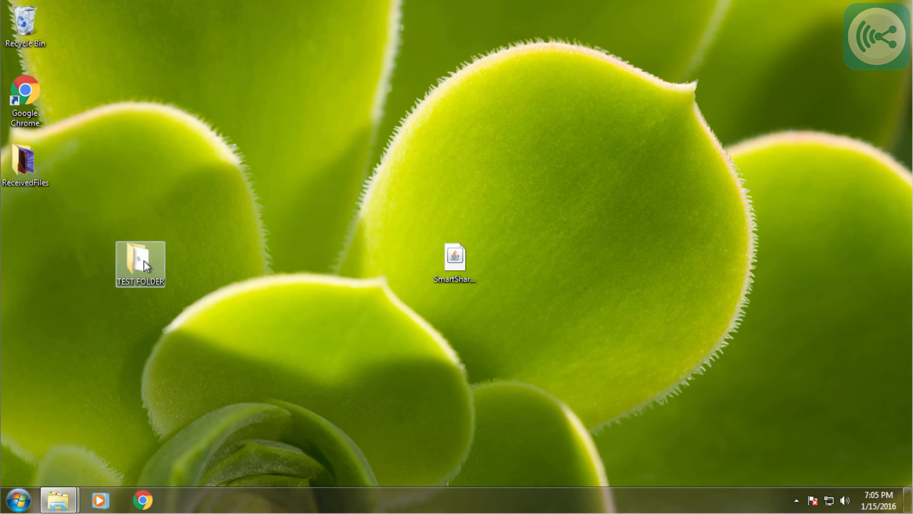
{"action": "right_click", "coordinate": [140, 263]}
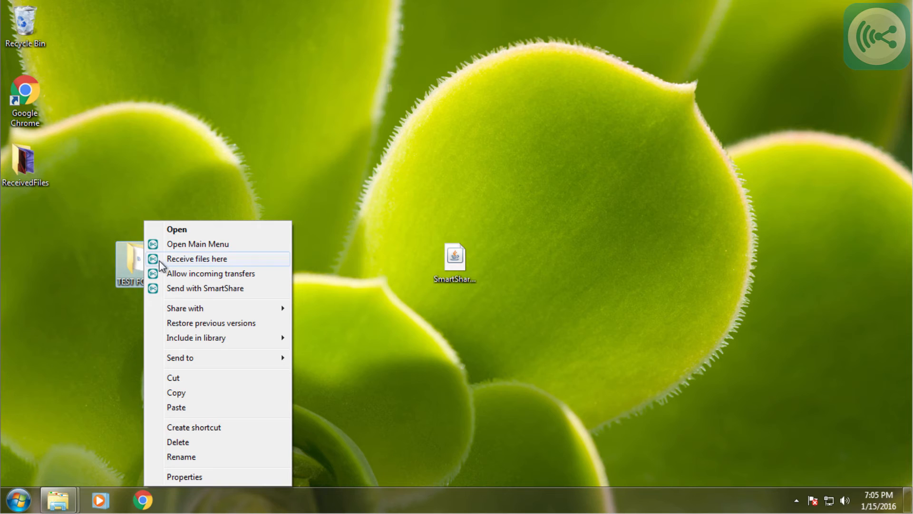
{"action": "mouse_move", "coordinate": [124, 289]}
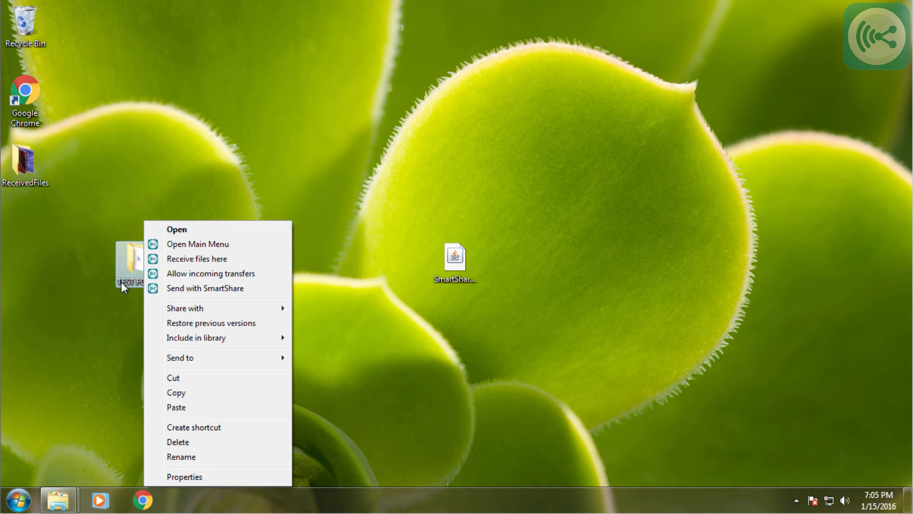
{"action": "mouse_move", "coordinate": [139, 281]}
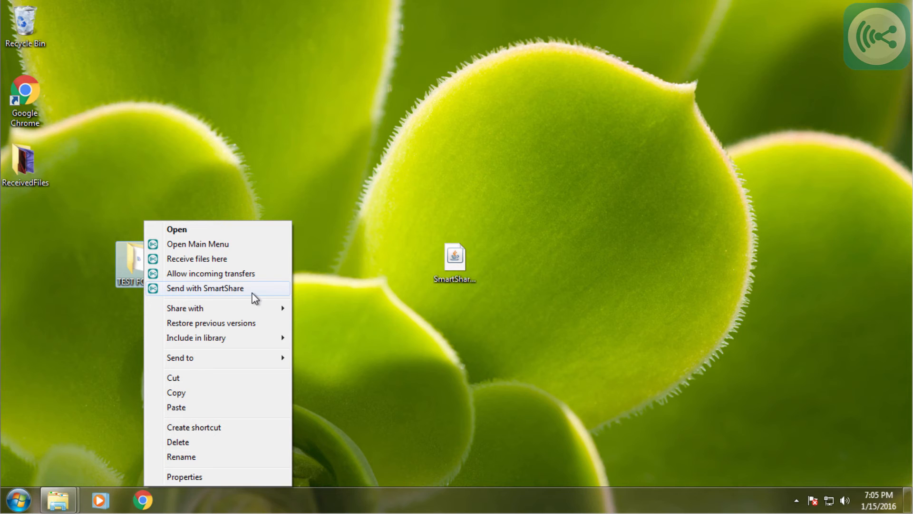
{"action": "mouse_move", "coordinate": [265, 278]}
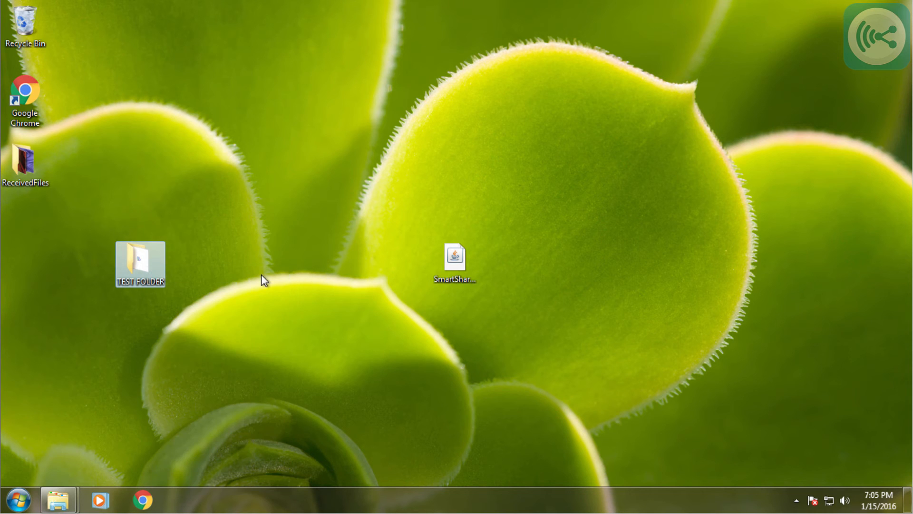
{"action": "left_click", "coordinate": [874, 36]}
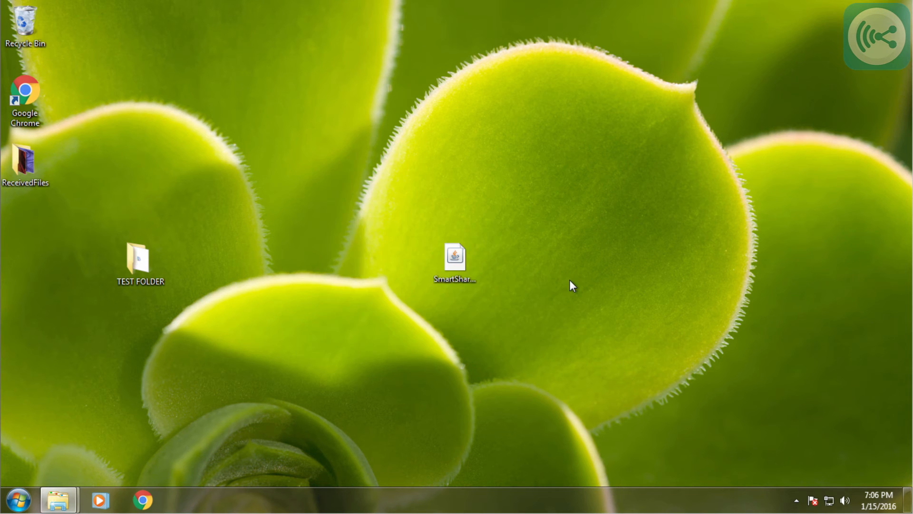
- Launch SmartShare from TEST FOLDER's context menu
{"action": "right_click", "coordinate": [138, 260]}
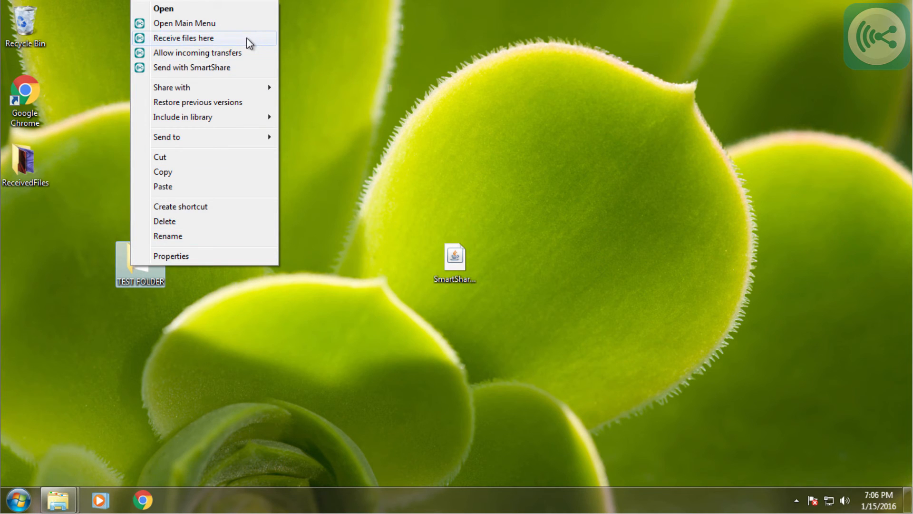
{"action": "mouse_move", "coordinate": [240, 42]}
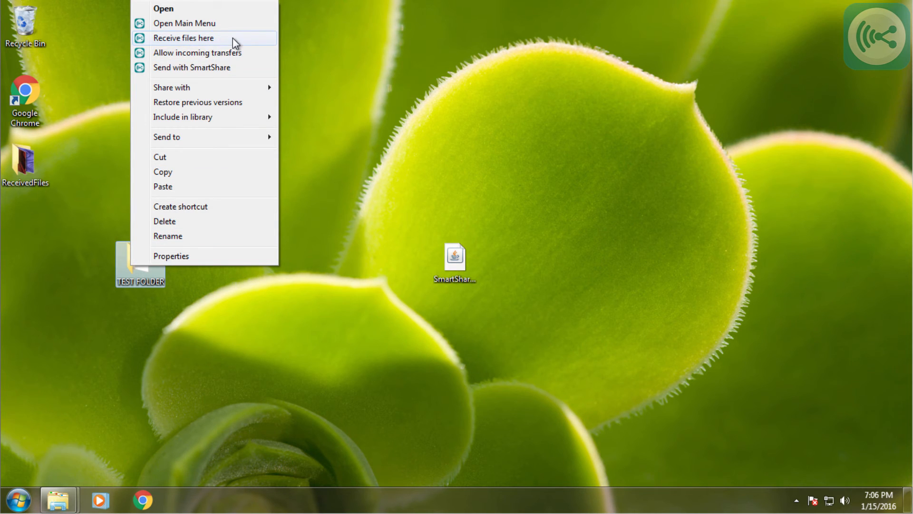
{"action": "left_click", "coordinate": [183, 38]}
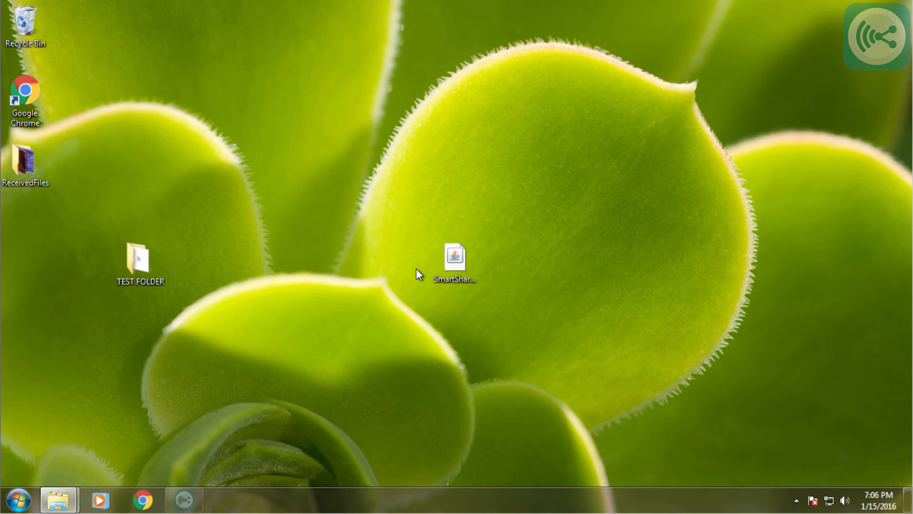
{"action": "right_click", "coordinate": [139, 260]}
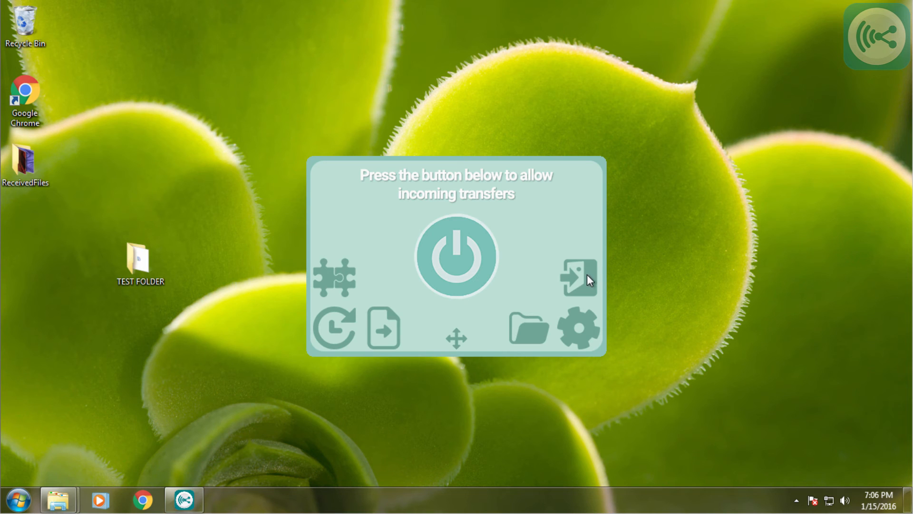
- Send TEST FOLDER with SmartShare from its context menu
{"action": "right_click", "coordinate": [140, 264]}
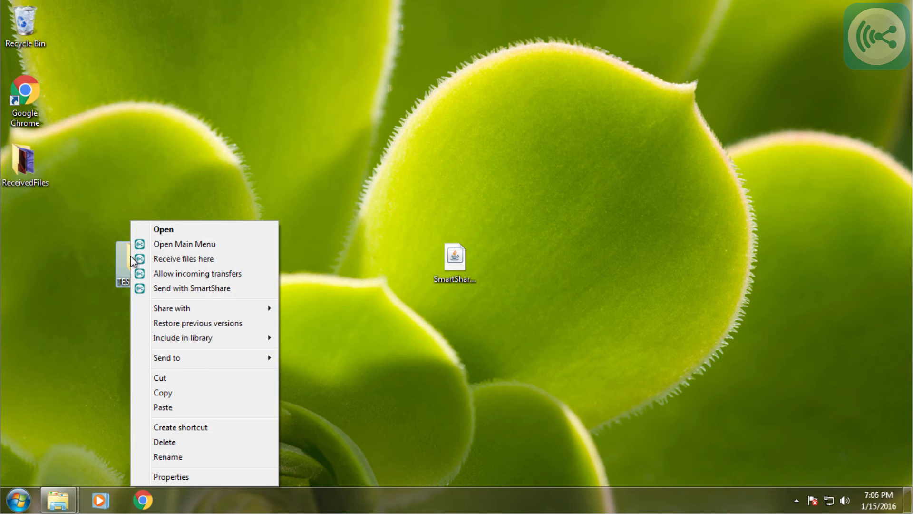
{"action": "mouse_move", "coordinate": [179, 291]}
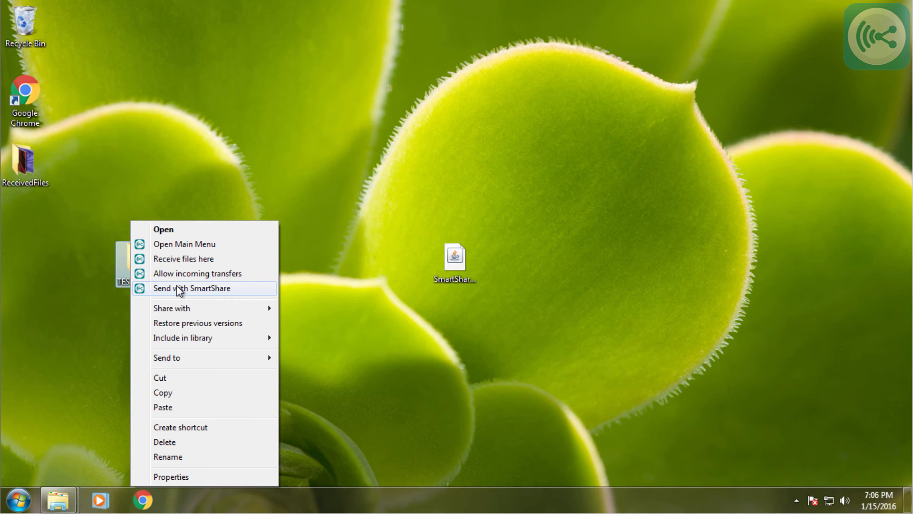
{"action": "left_click", "coordinate": [192, 288]}
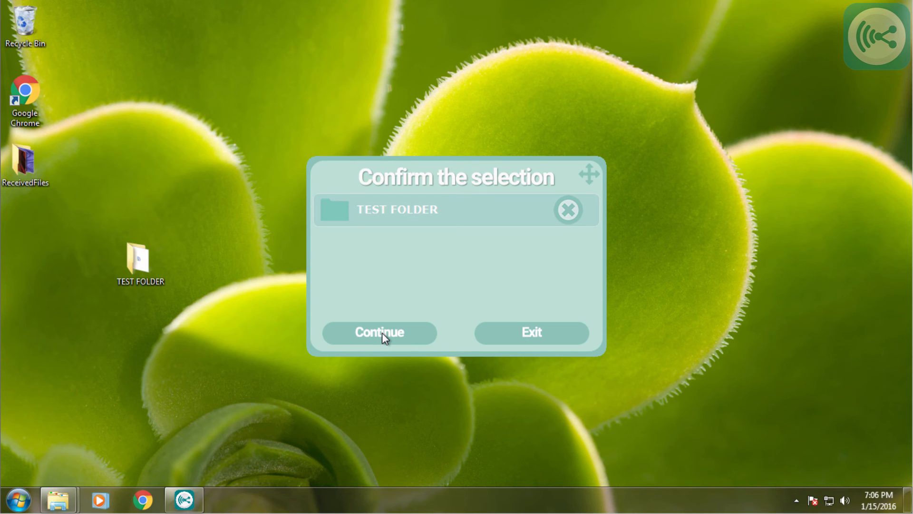
- Send TEST FOLDER to the phone, accept it there and enter the password
{"action": "left_click", "coordinate": [378, 332]}
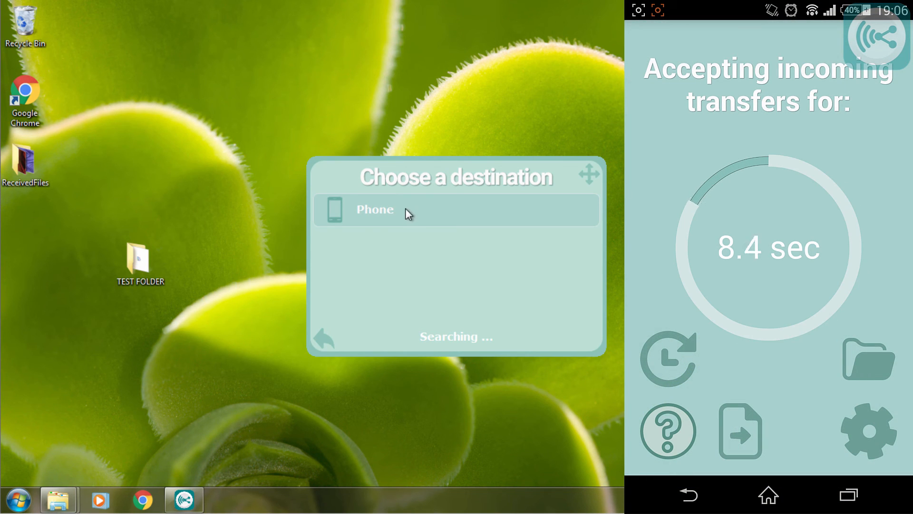
{"action": "mouse_move", "coordinate": [398, 228]}
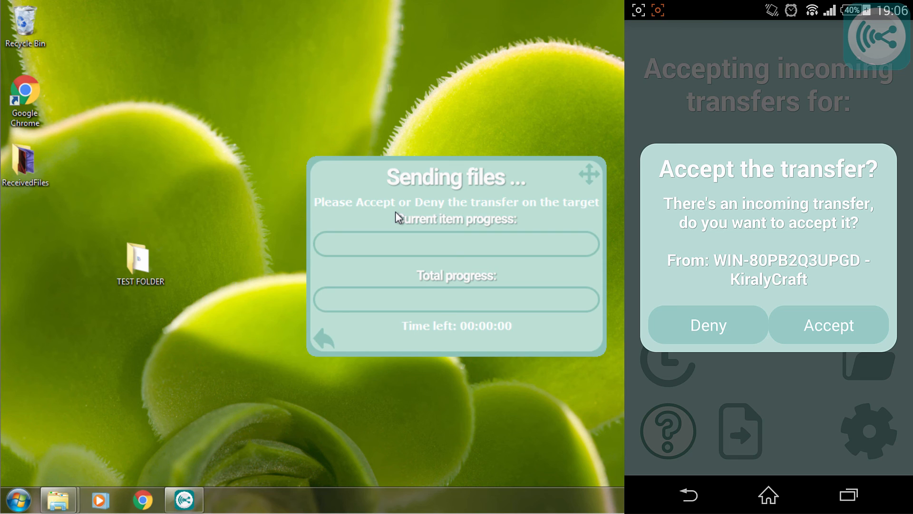
{"action": "left_click", "coordinate": [828, 324]}
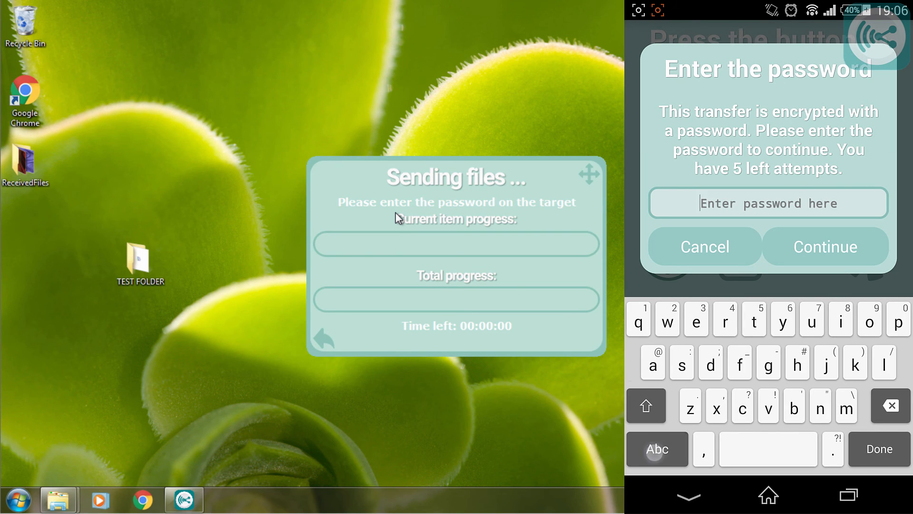
{"action": "left_click", "coordinate": [656, 449]}
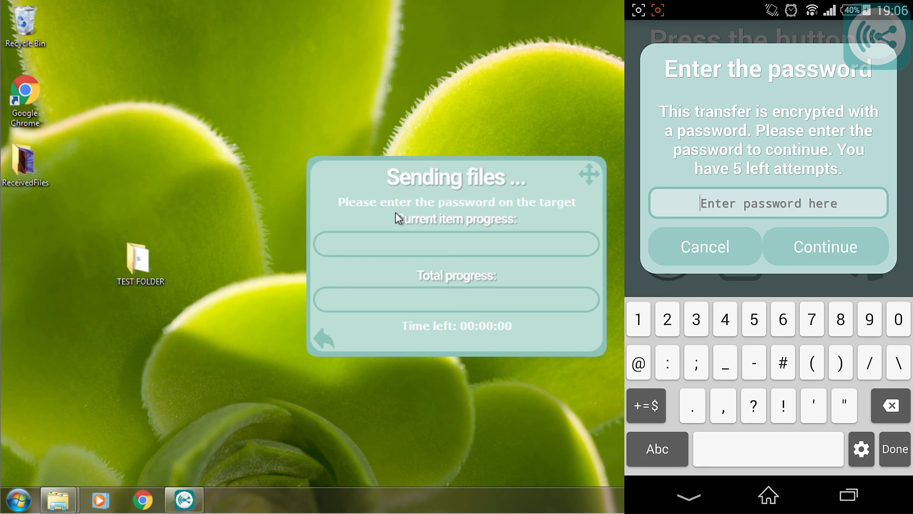
{"action": "left_click", "coordinate": [696, 320]}
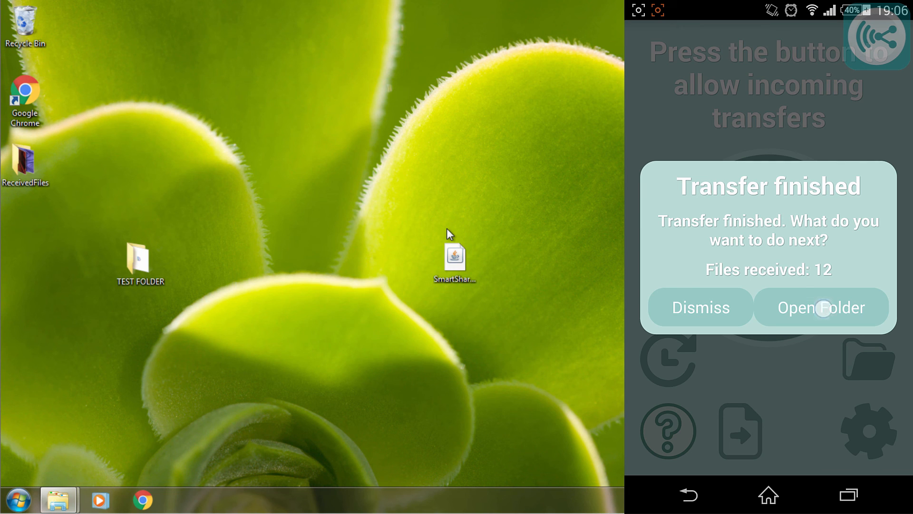
- Show the received TEST FOLDER on the phone beside Sample Pictures on the PC for comparison
{"action": "left_click", "coordinate": [822, 307]}
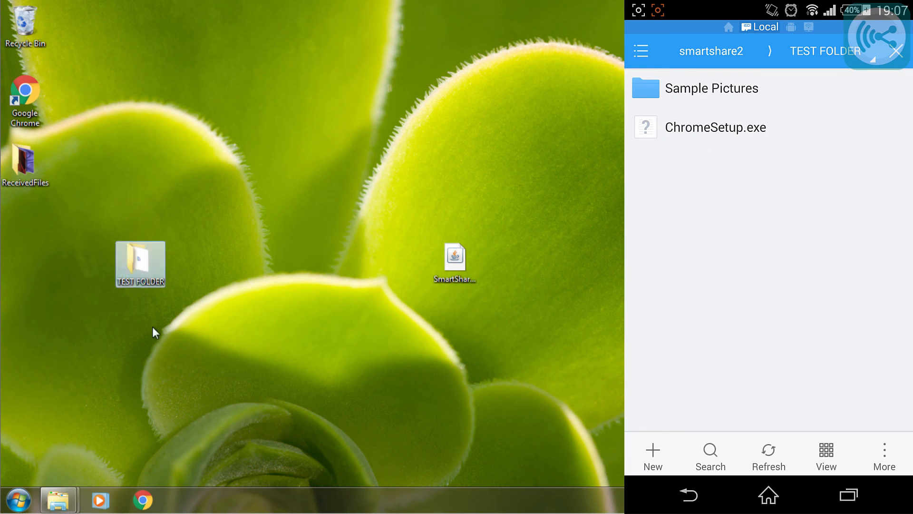
{"action": "double_click", "coordinate": [139, 260]}
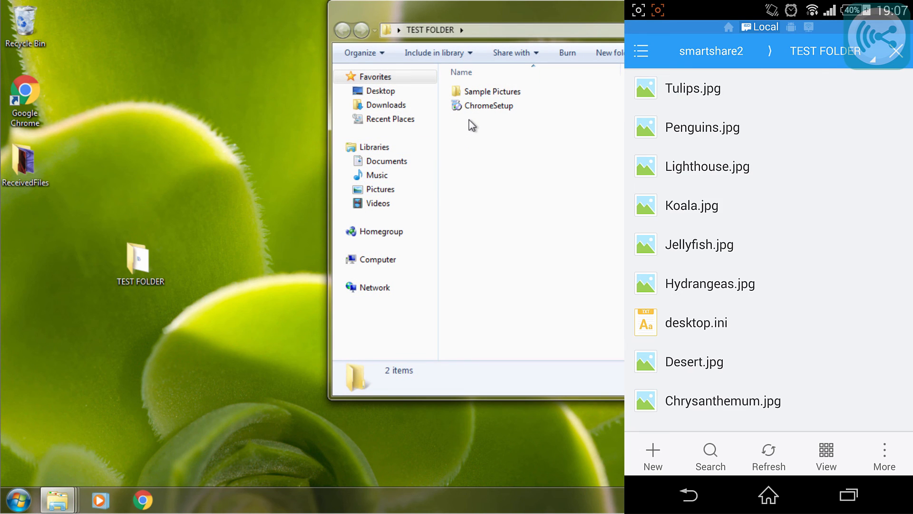
{"action": "double_click", "coordinate": [493, 91]}
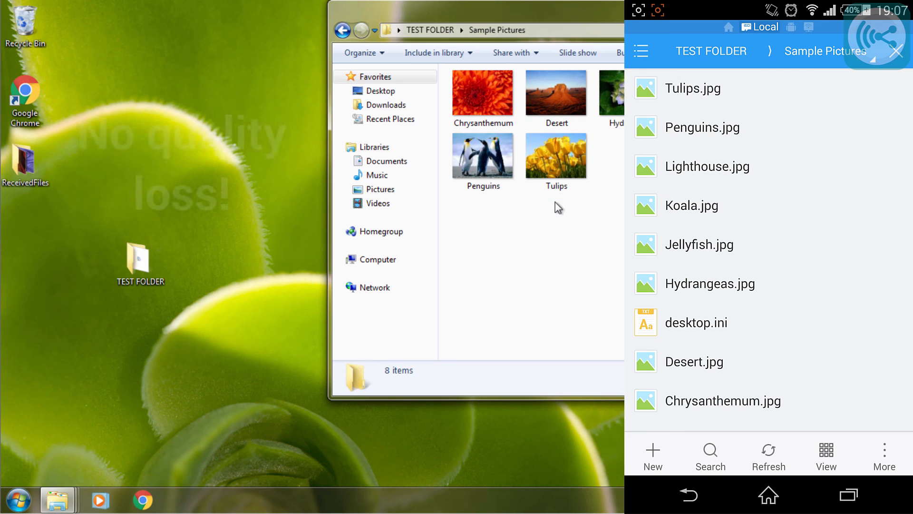